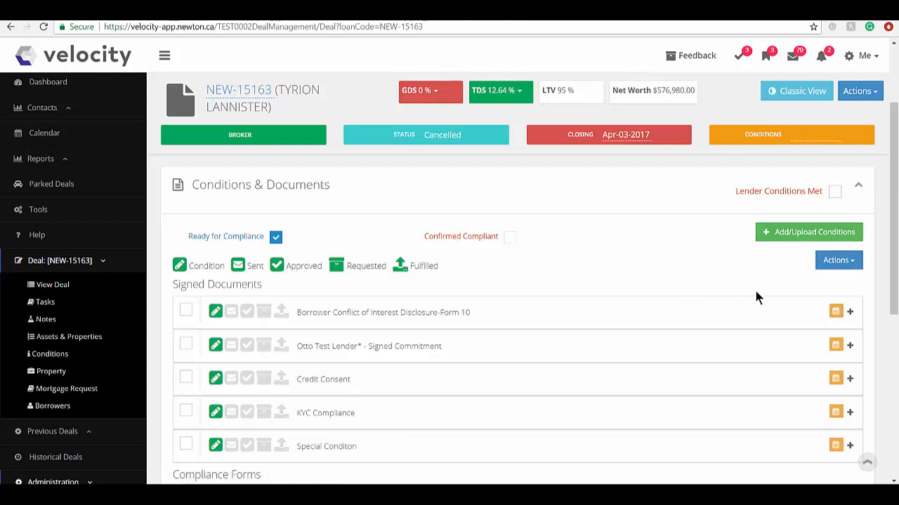
Step: Start a blank email for the deal, then discard it without sending
{"action": "left_click", "coordinate": [838, 259]}
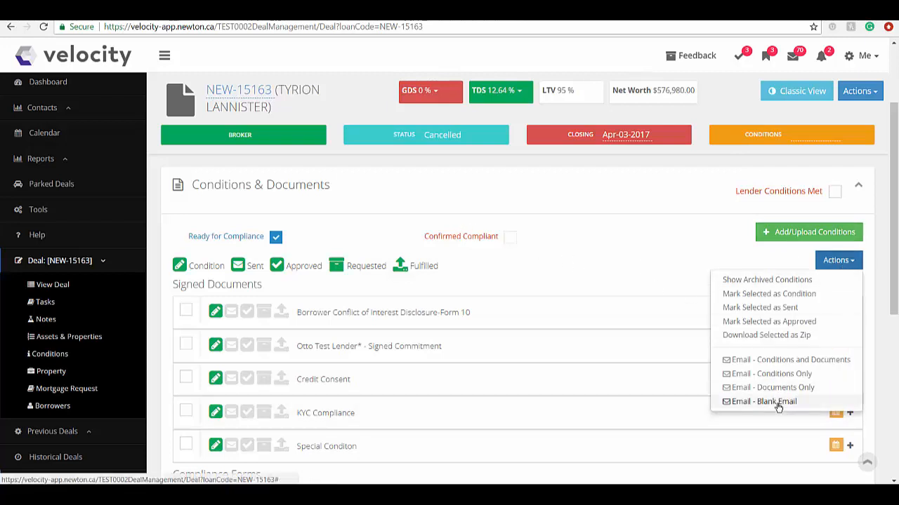
{"action": "left_click", "coordinate": [763, 401]}
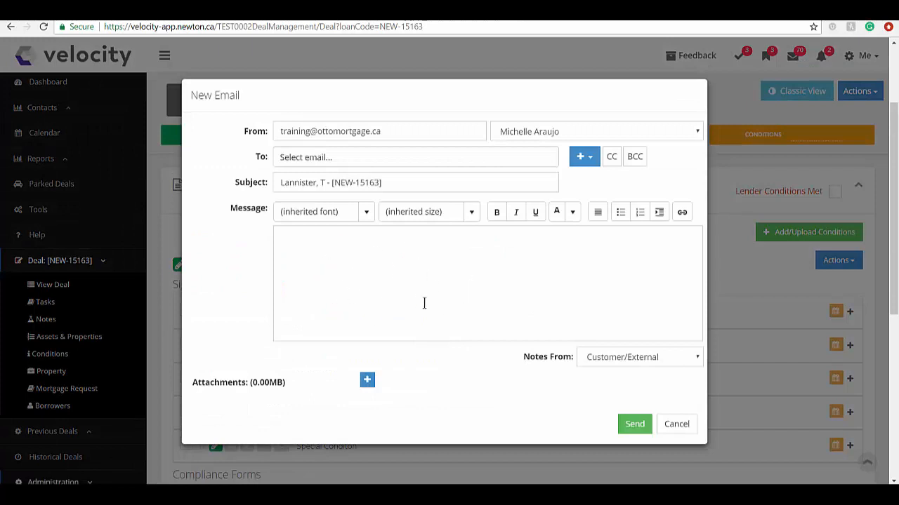
{"action": "mouse_move", "coordinate": [362, 292]}
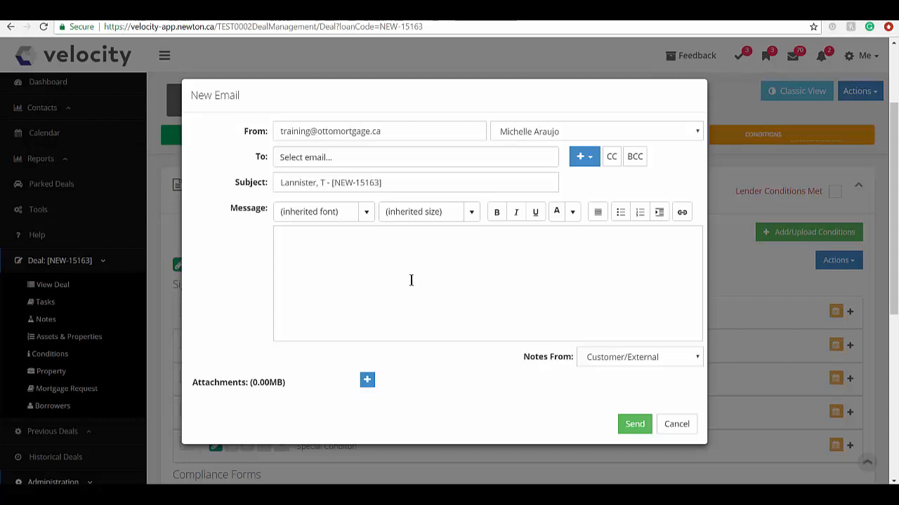
{"action": "left_click", "coordinate": [675, 424]}
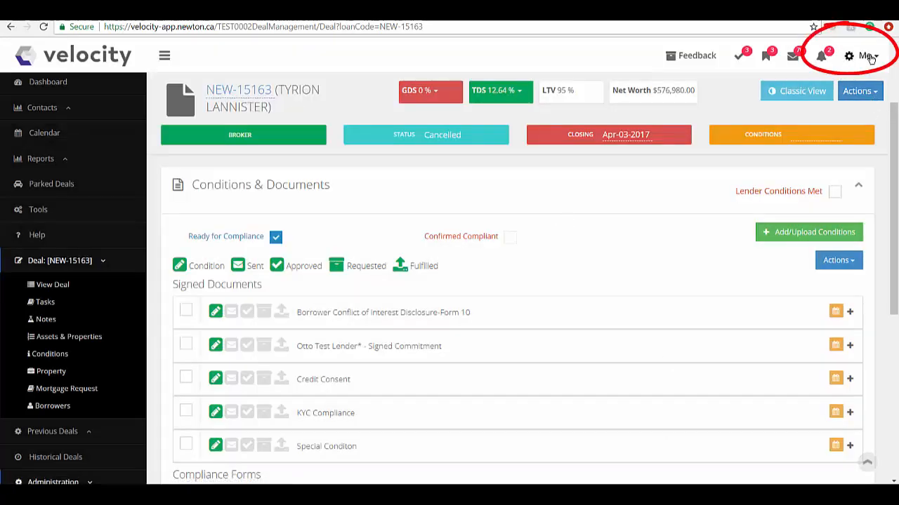
Step: Go to personal account settings and scroll down to Email Options and the signature editor
{"action": "left_click", "coordinate": [864, 55]}
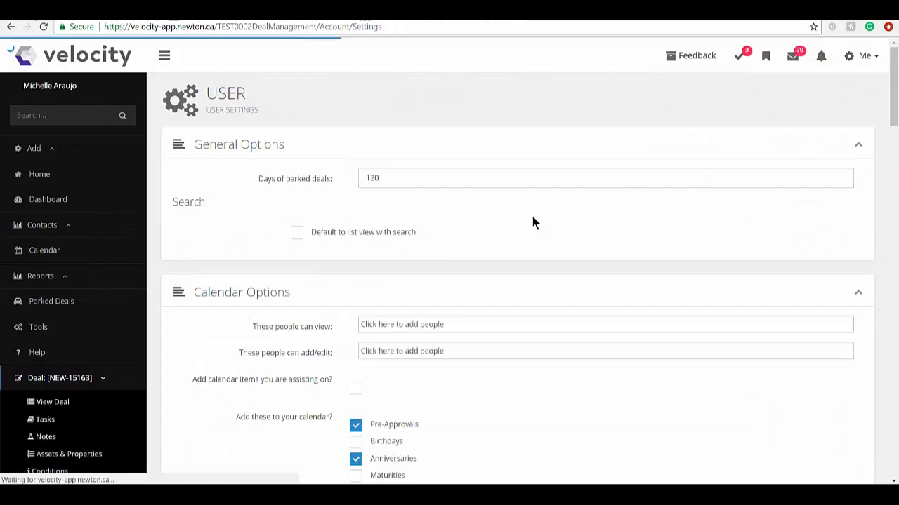
{"action": "scroll", "scroll_direction": "down", "scroll_amount": 3}
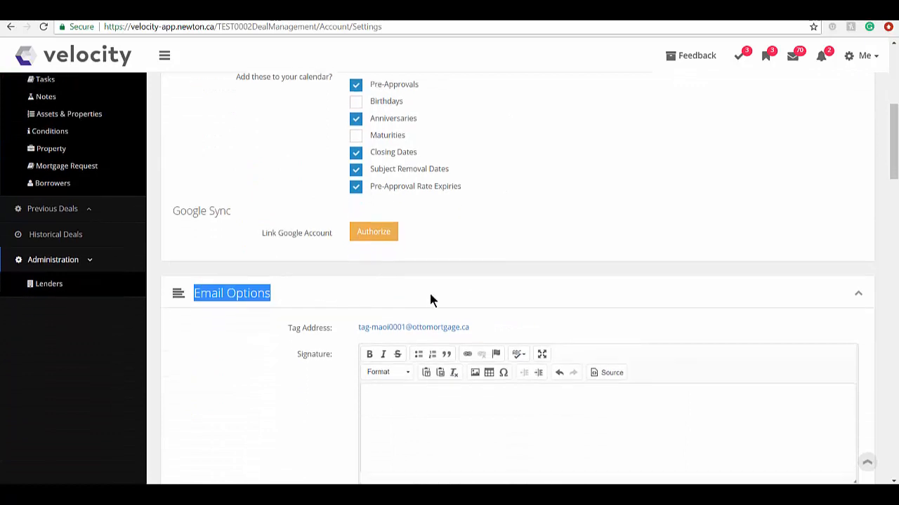
{"action": "scroll", "scroll_direction": "down", "scroll_amount": 3}
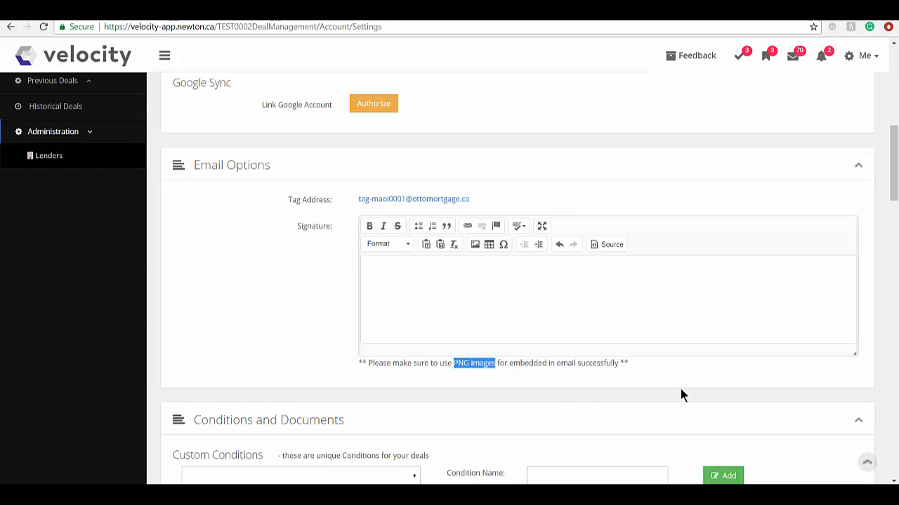
{"action": "mouse_move", "coordinate": [686, 381]}
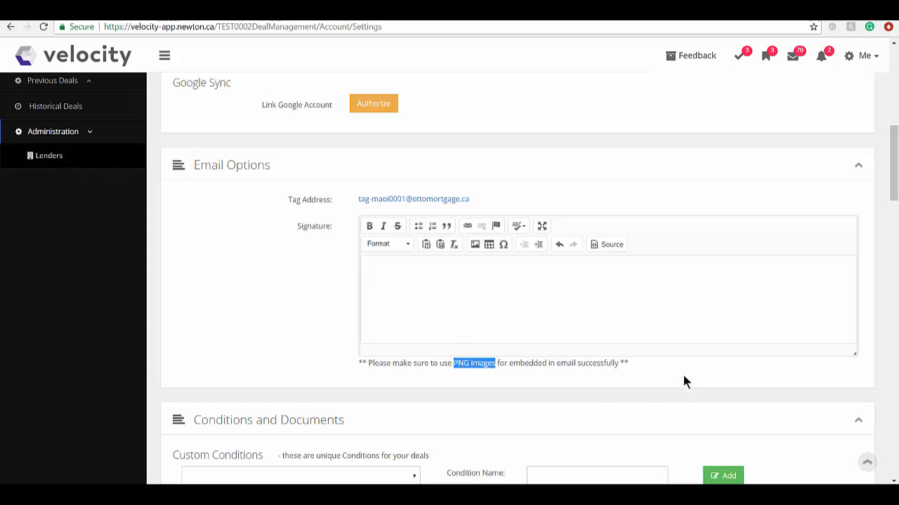
{"action": "mouse_move", "coordinate": [121, 480]}
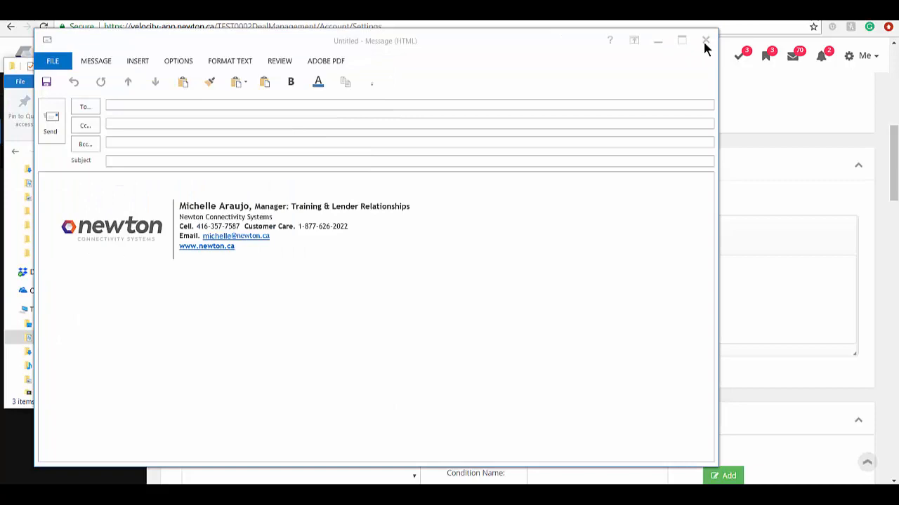
Step: Close the new Outlook message after copying its Newton signature
{"action": "left_click", "coordinate": [706, 40]}
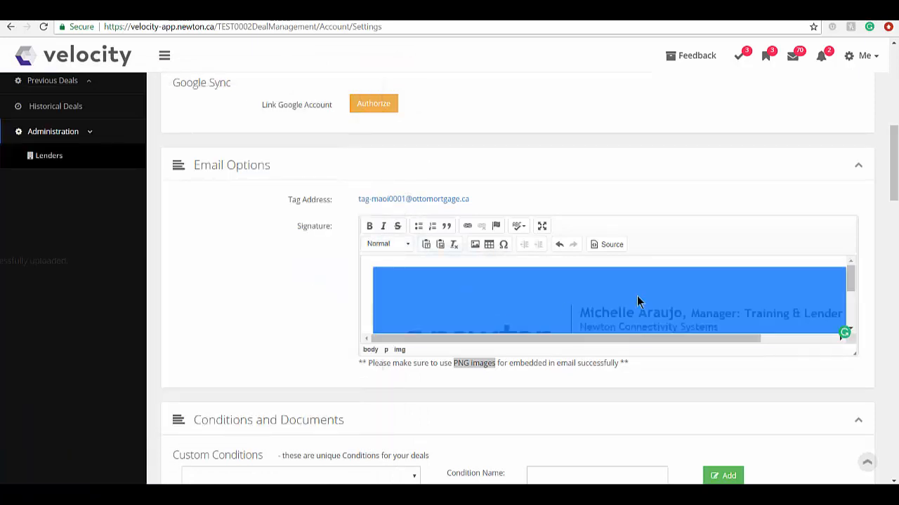
{"action": "mouse_move", "coordinate": [413, 296]}
{"action": "type", "text": "5"}
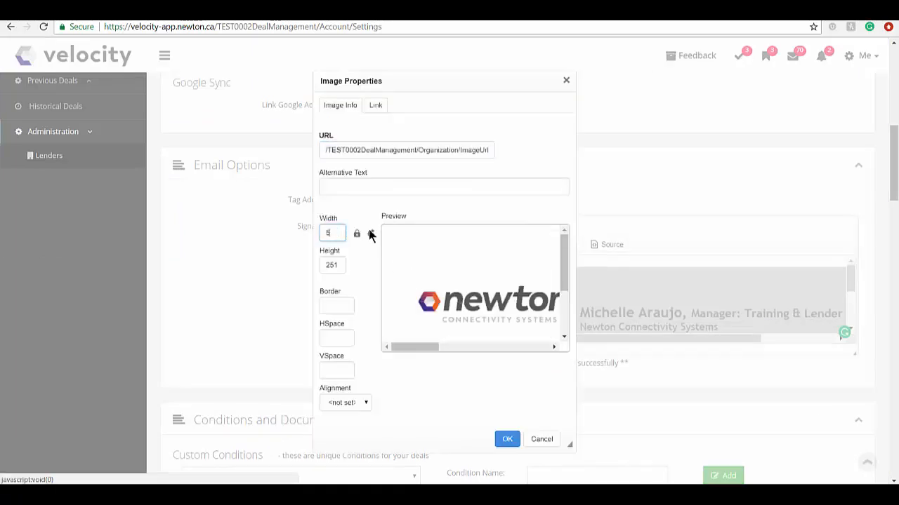
Step: Enter 500 as the signature image's width in Image Properties
{"action": "type", "text": "00"}
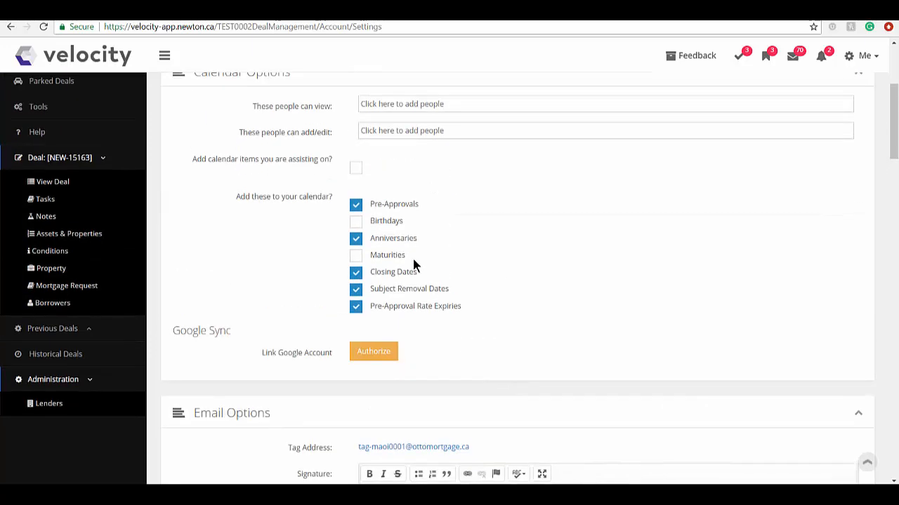
Step: Return to deal NEW-15163 and start a blank email showing the Newton signature and logo
{"action": "left_click", "coordinate": [52, 181]}
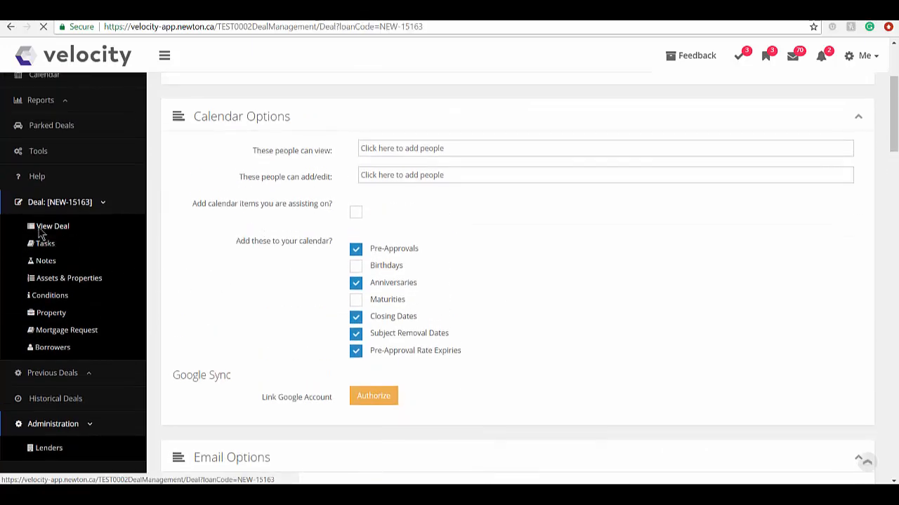
{"action": "left_click", "coordinate": [52, 226]}
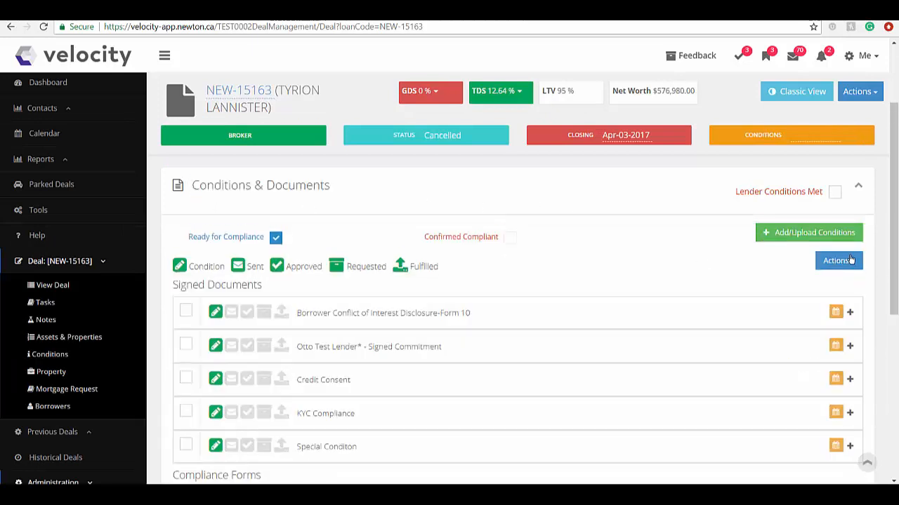
{"action": "left_click", "coordinate": [838, 261]}
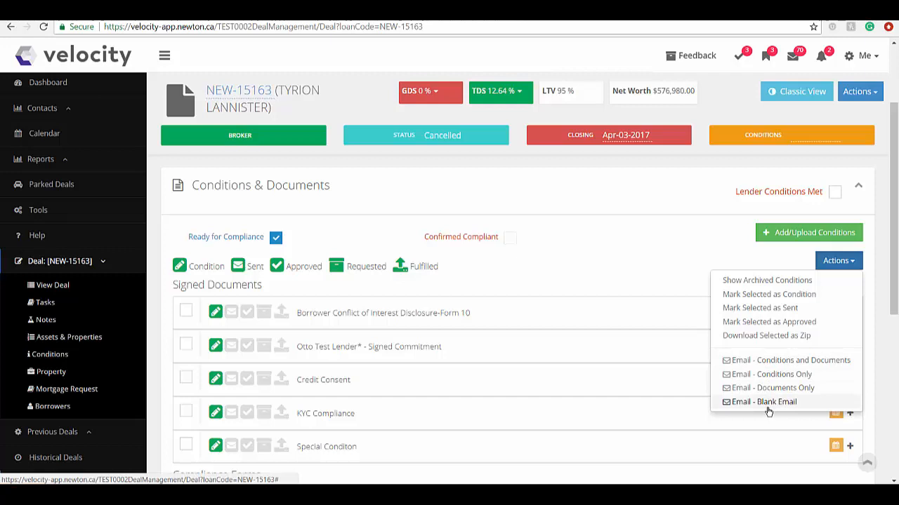
{"action": "left_click", "coordinate": [762, 401]}
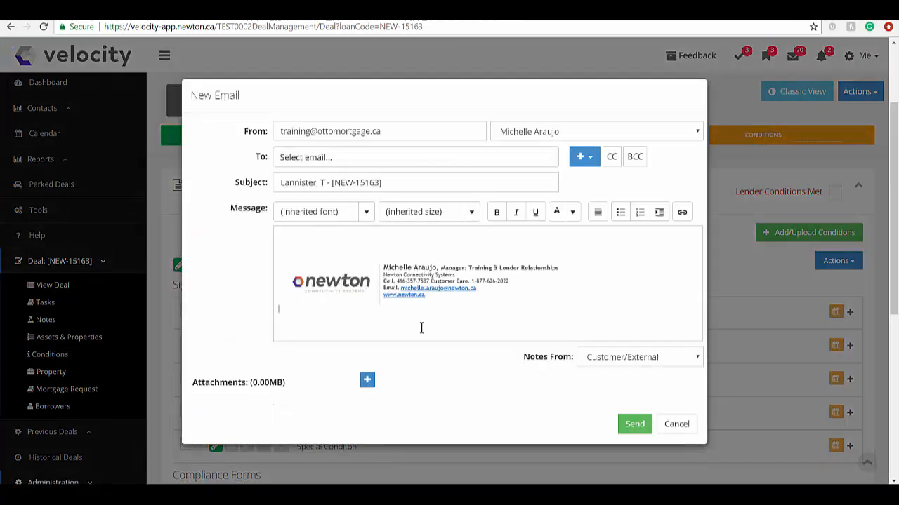